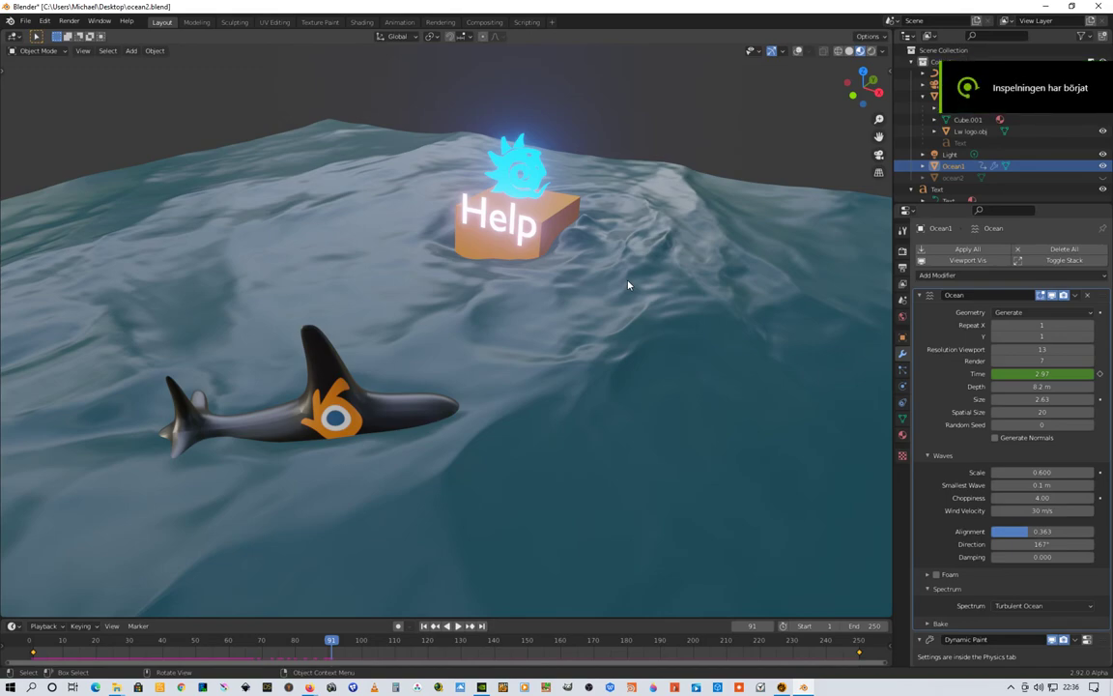
mouse_move(560, 294)
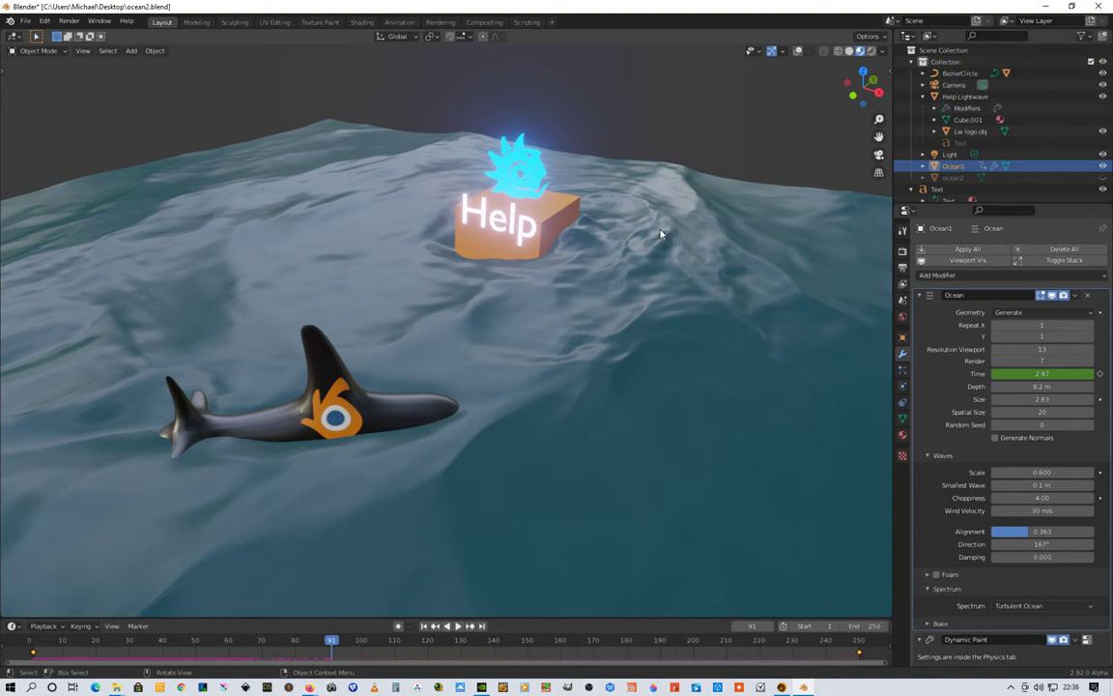
mouse_move(646, 213)
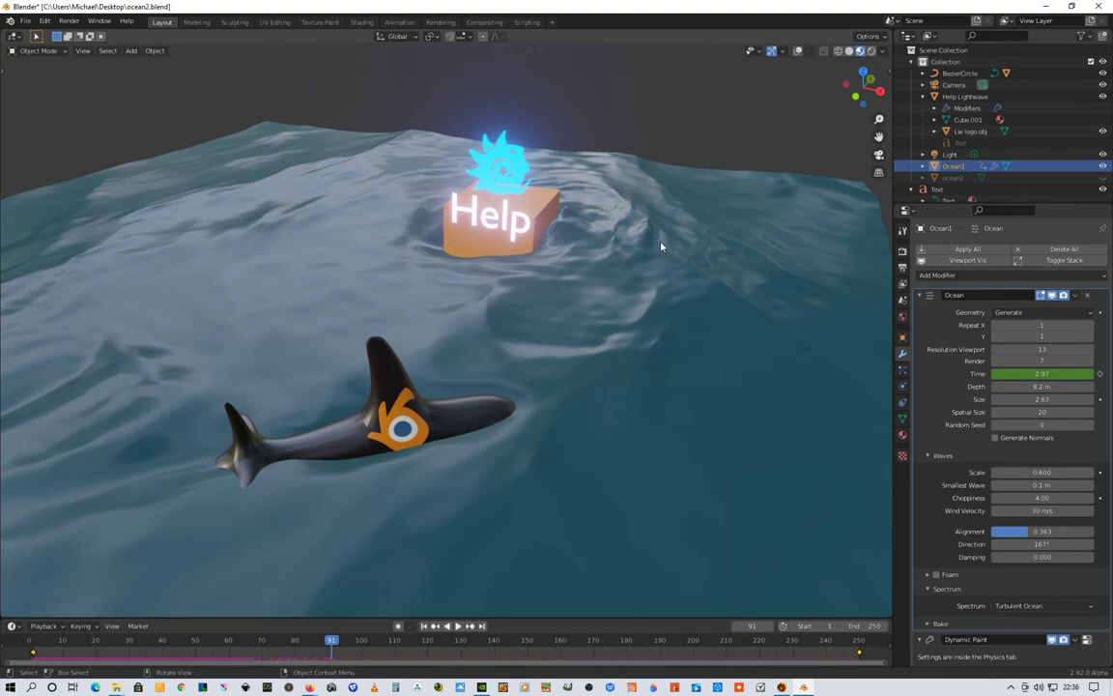
mouse_move(697, 237)
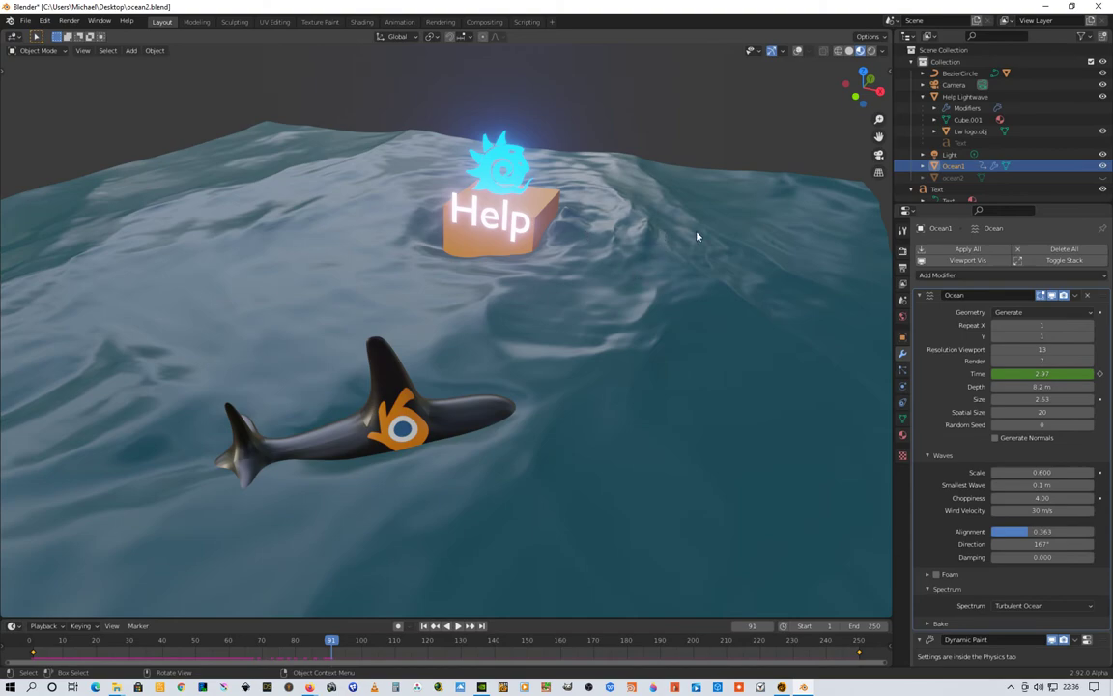
Play the ocean animation briefly, then stop it and return to frame 1.
click(457, 625)
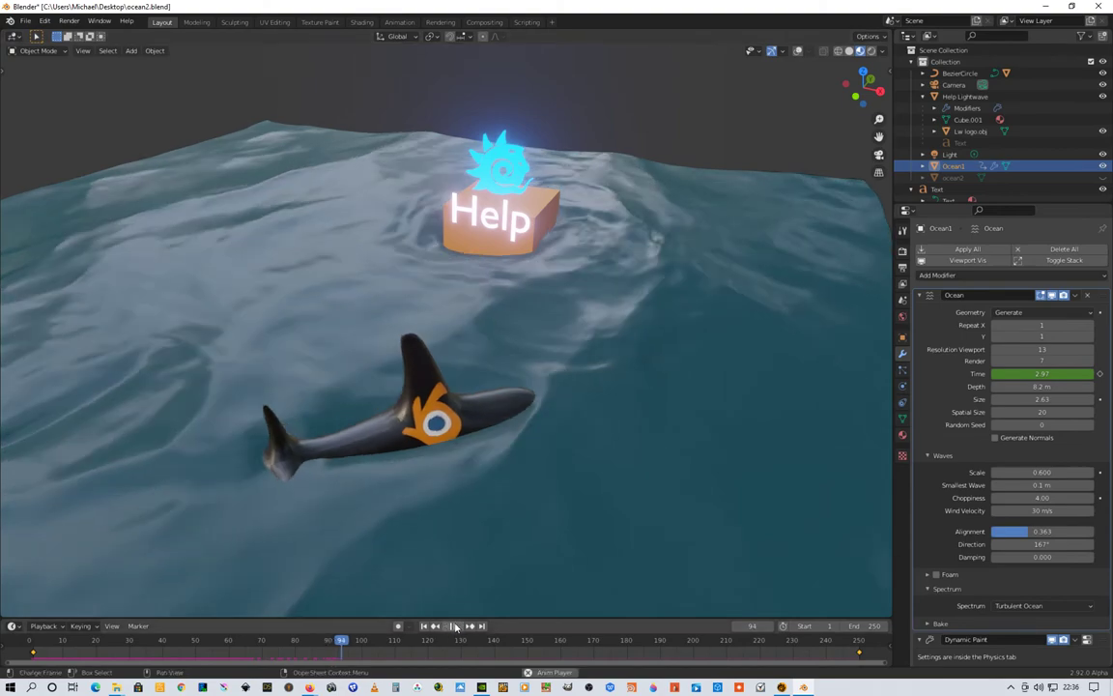
click(483, 640)
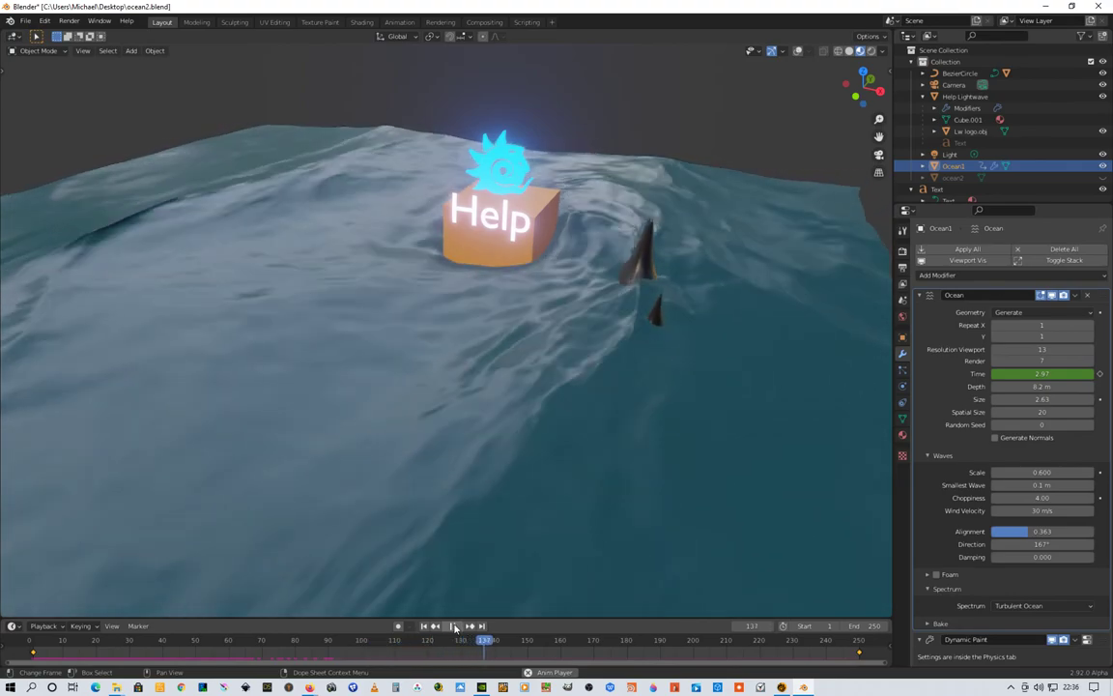
click(447, 625)
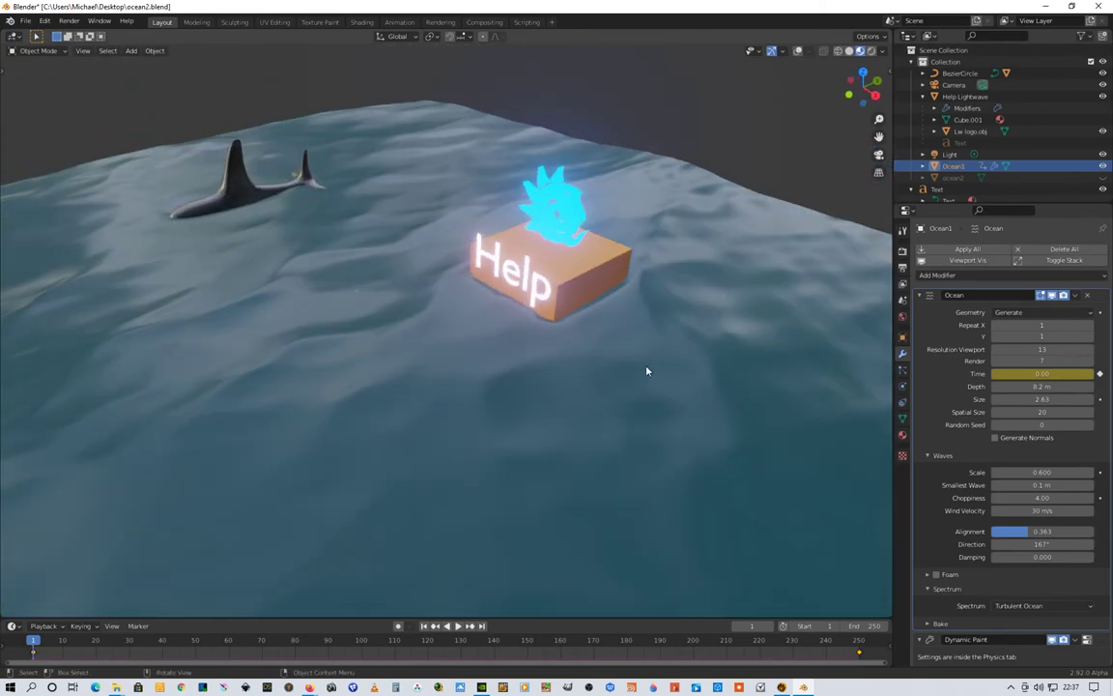
mouse_move(618, 334)
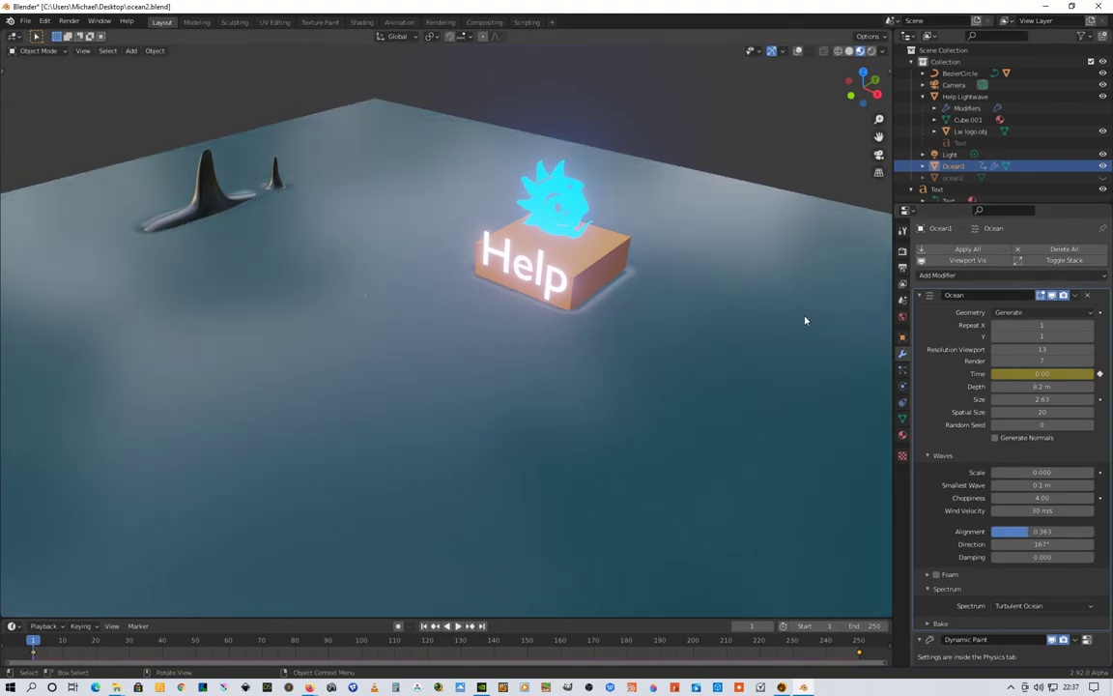
Replay the animation over the calm ocean and select the glowing Help box.
click(457, 625)
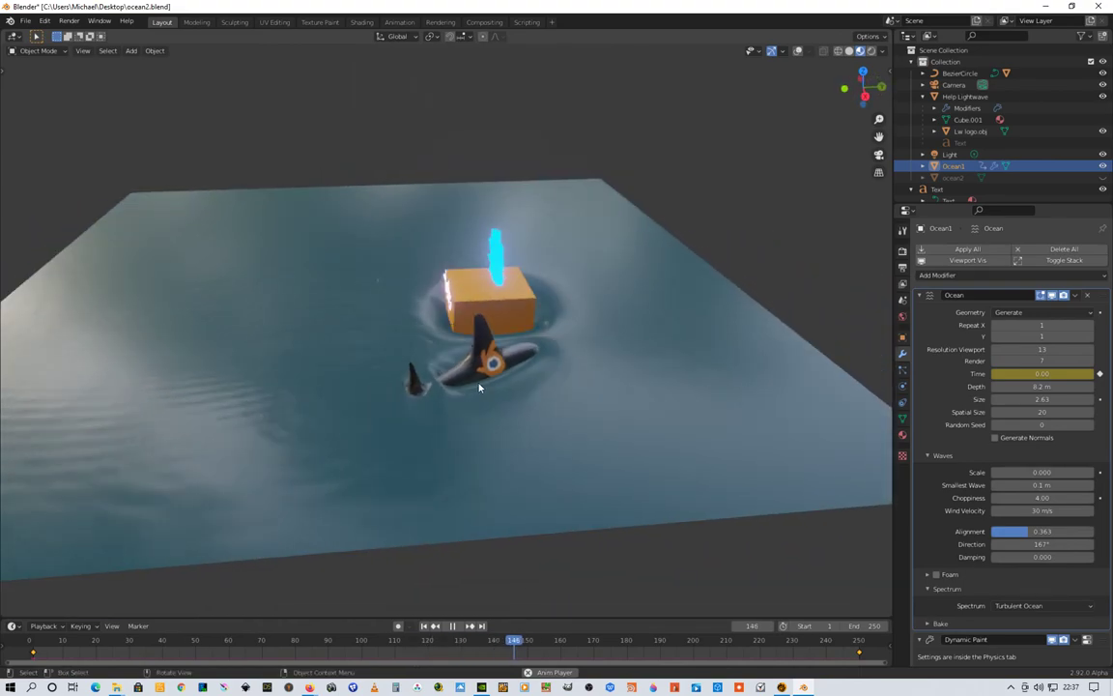
click(470, 625)
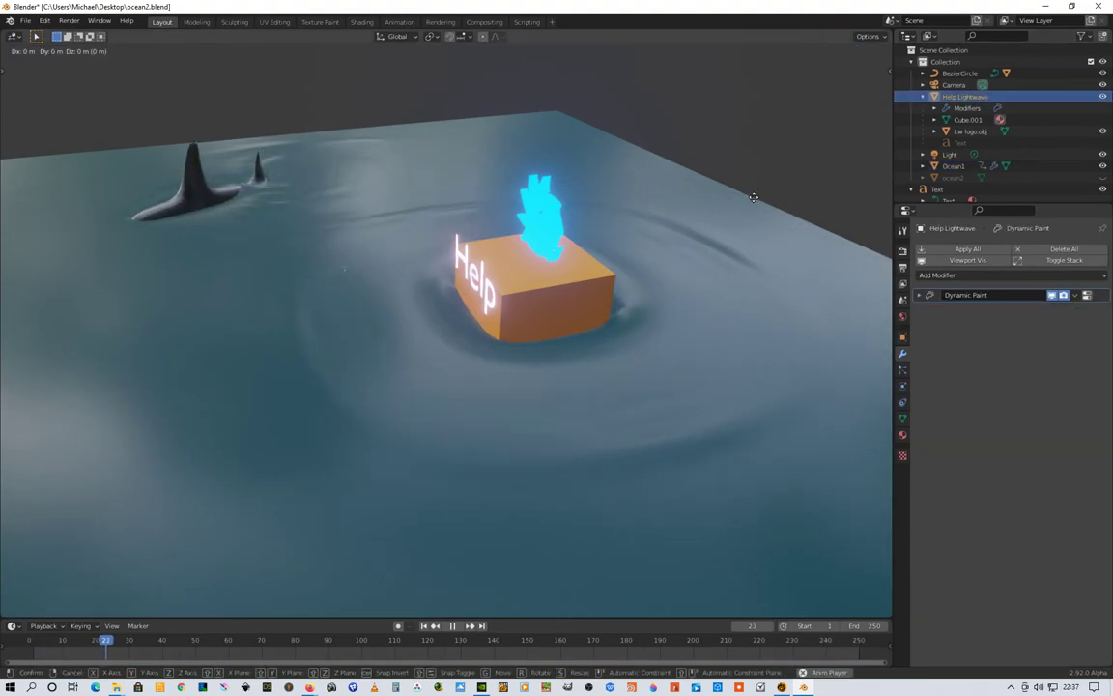
Move the Help box to a new spot on the ocean and confirm while ripples play.
drag(754, 198, 723, 174)
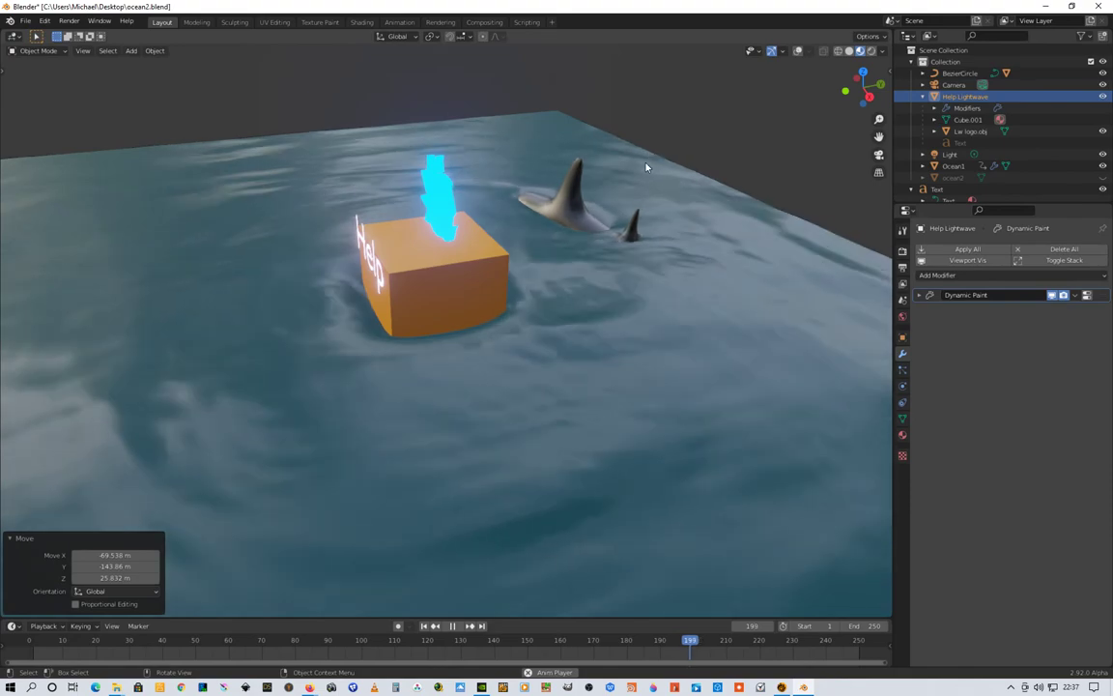
click(452, 625)
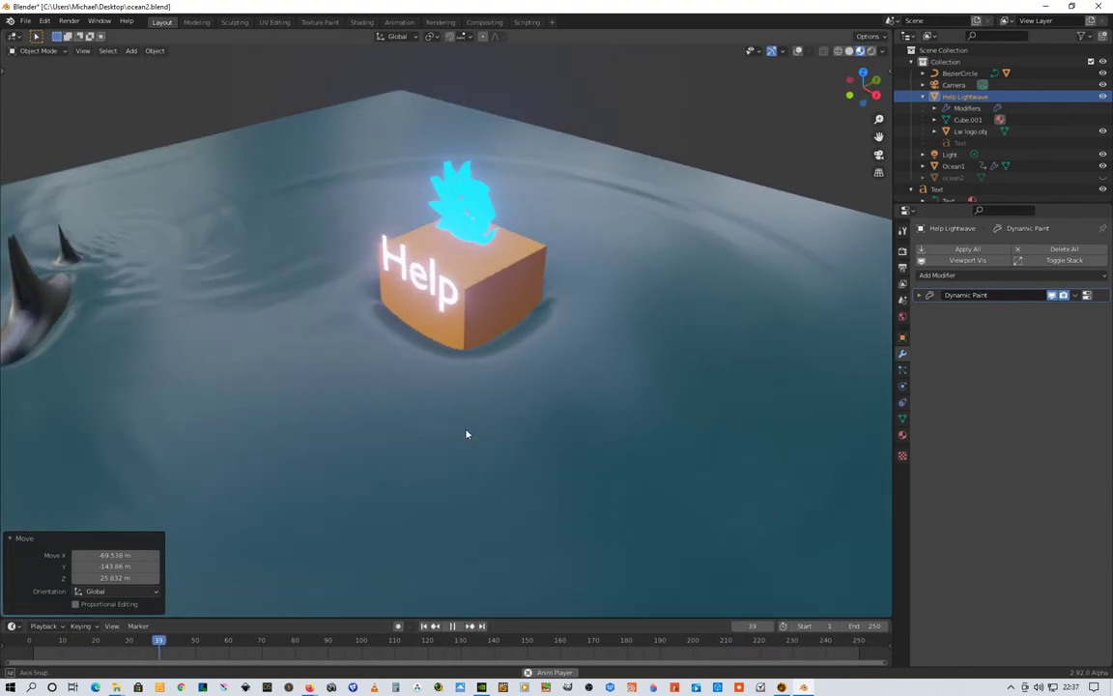
click(446, 625)
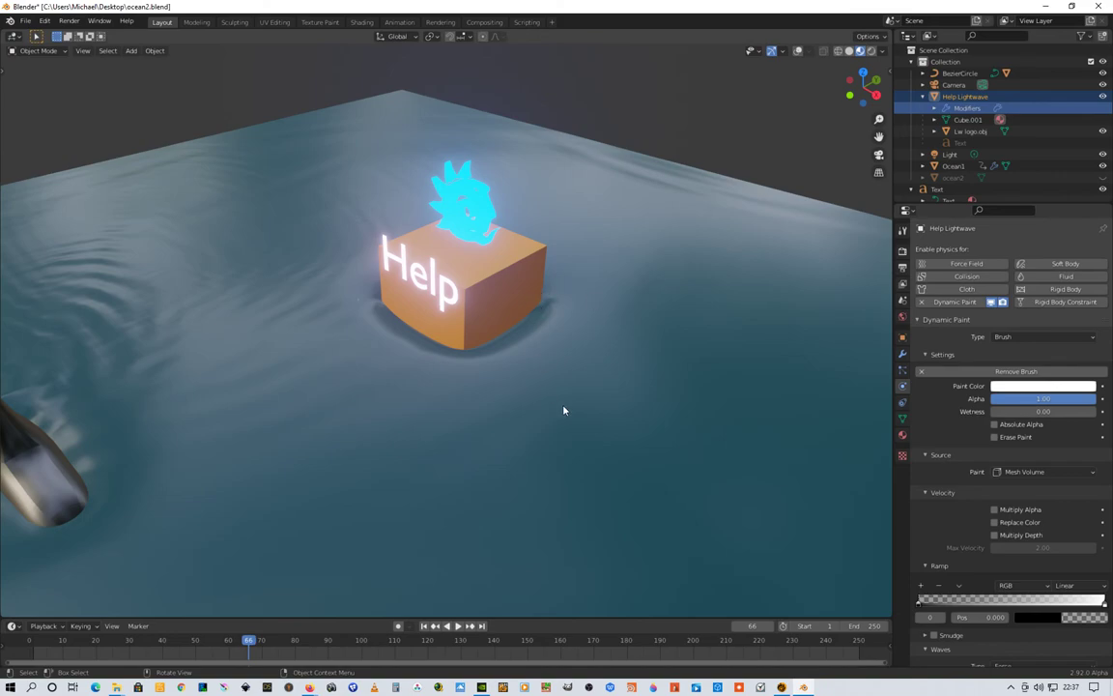
mouse_move(658, 383)
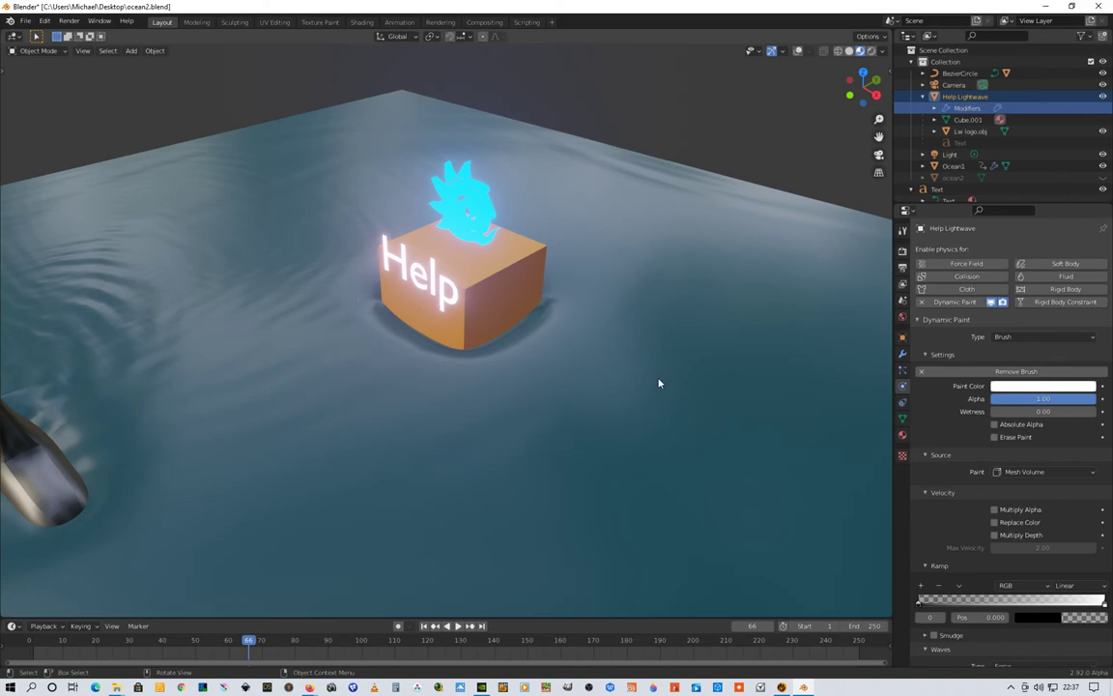
mouse_move(700, 439)
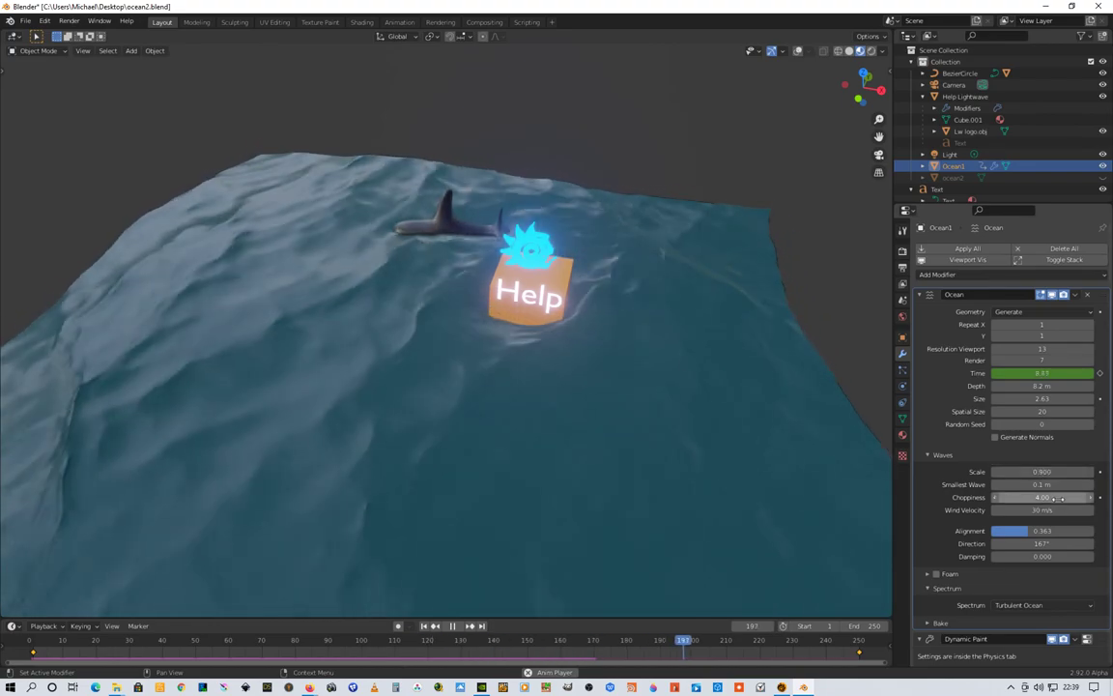
Keep the Turbulent Ocean spectrum and switch the viewport to wireframe shading.
click(1041, 605)
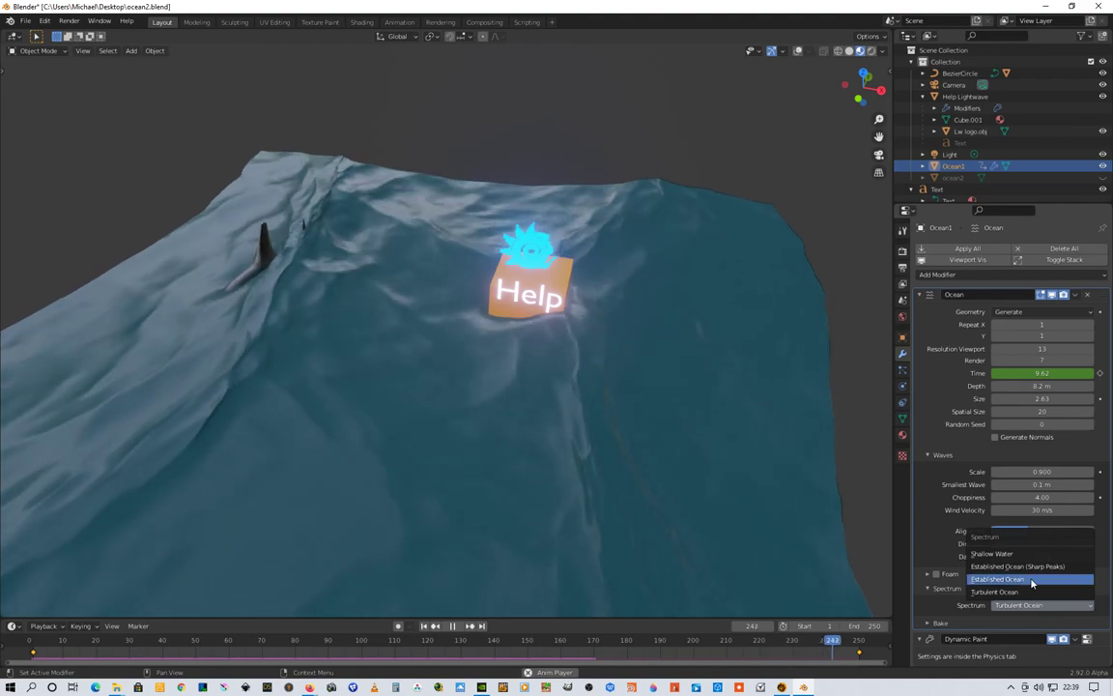
click(994, 590)
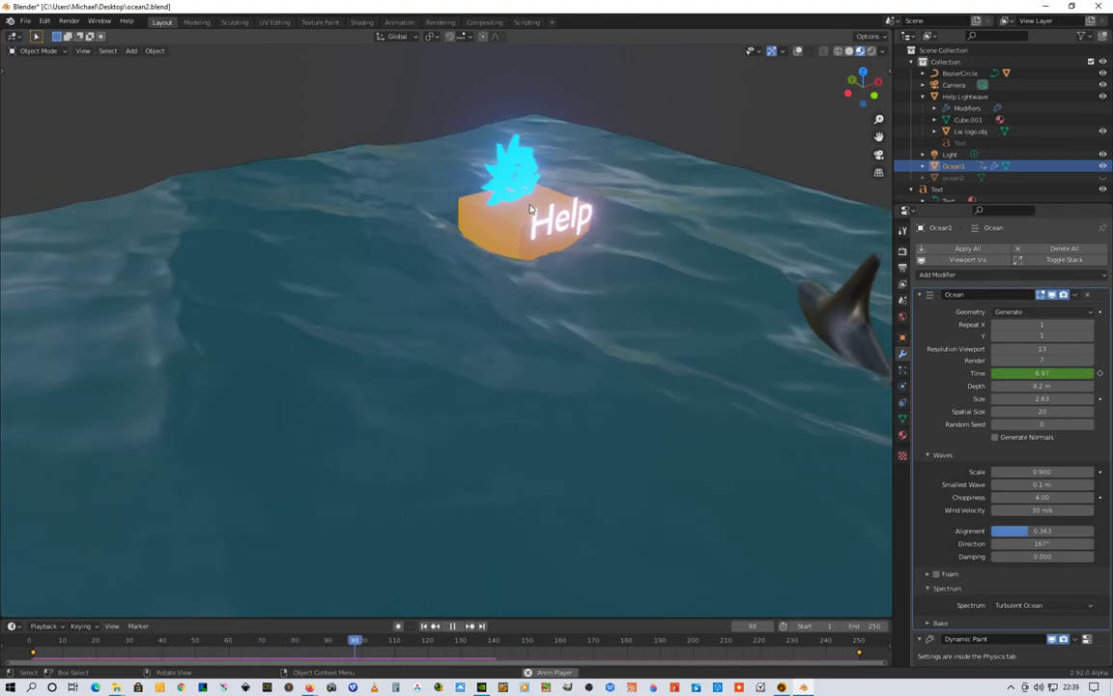
click(466, 625)
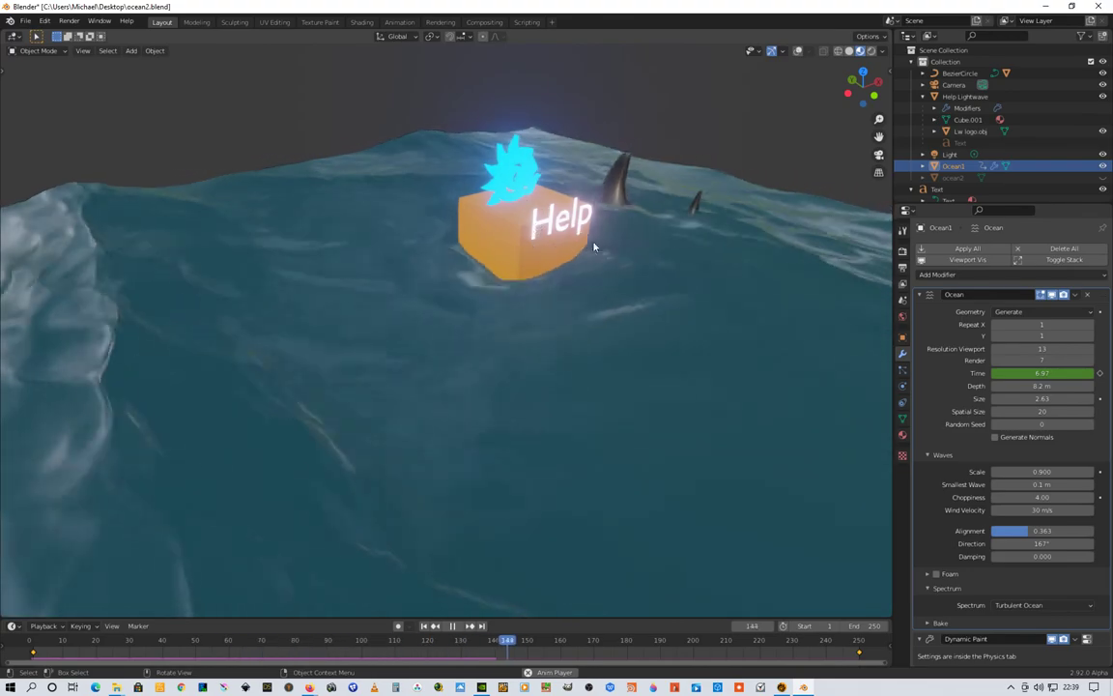
click(825, 50)
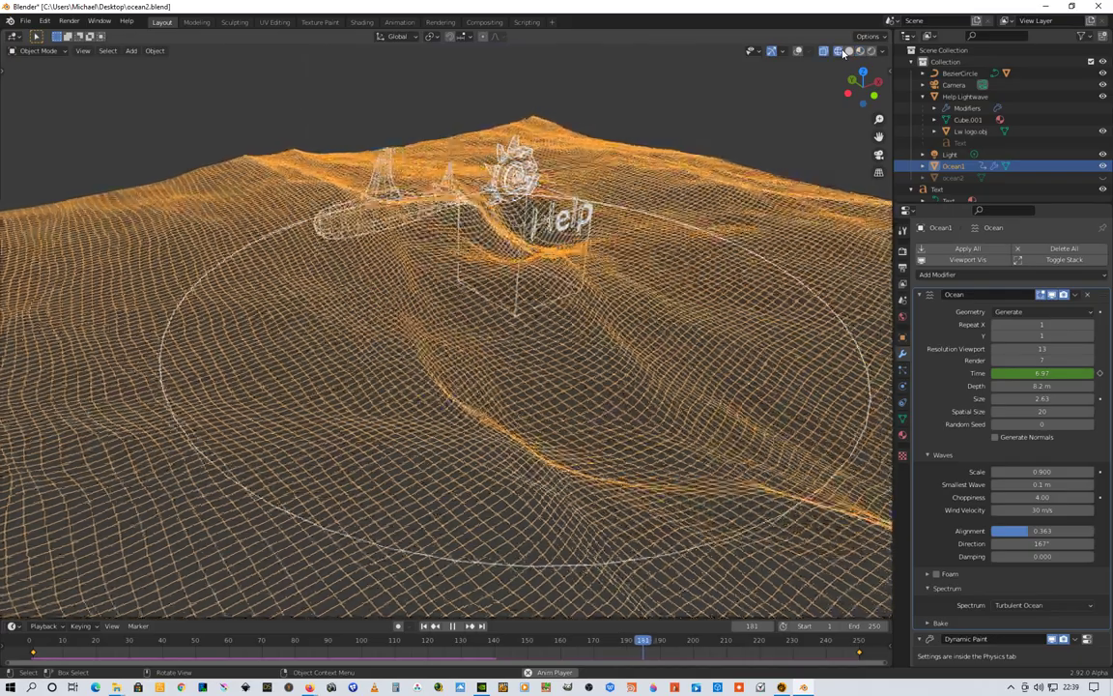